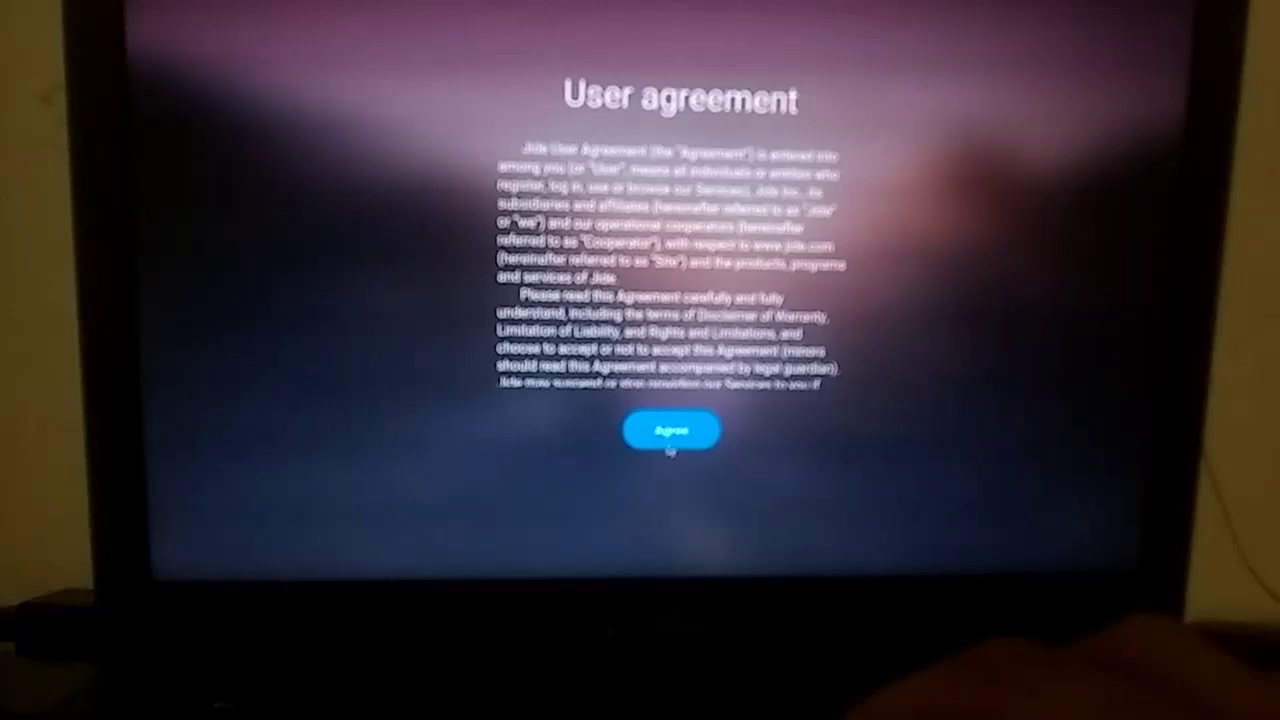
Agree to the user agreement and continue with Google Play services activated to reach the desktop
left_click(672, 428)
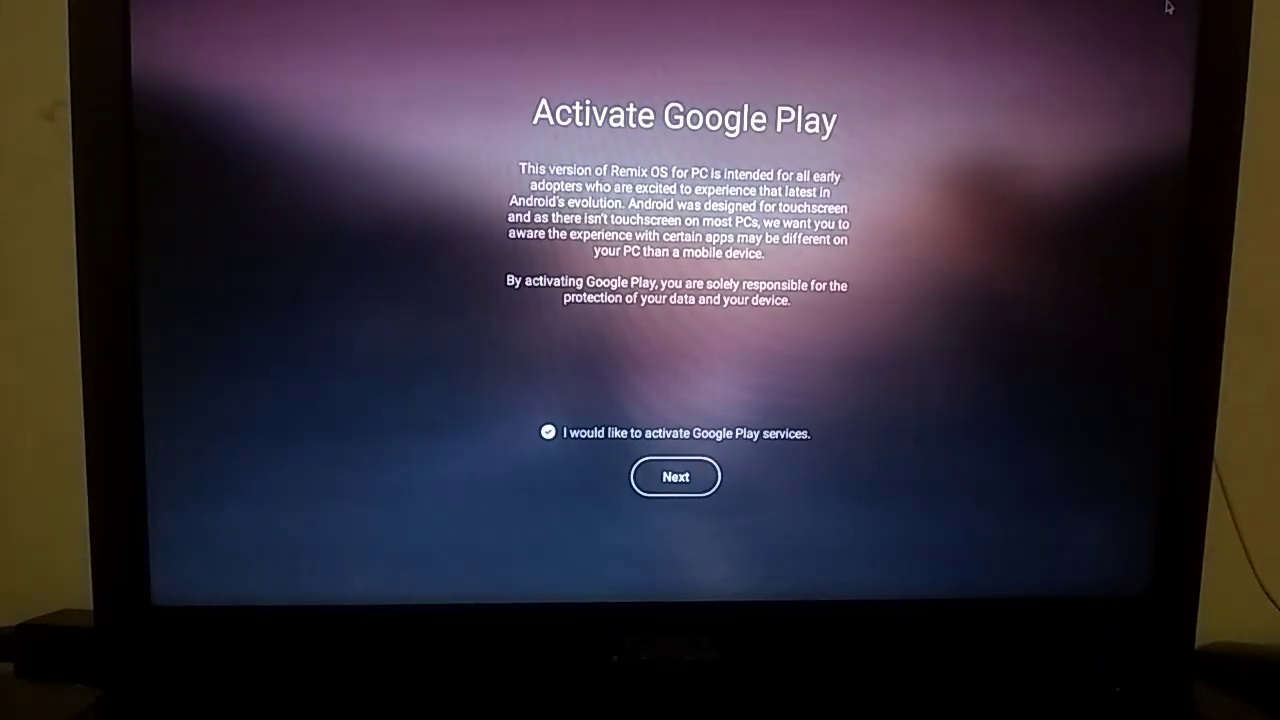
mouse_move(860, 460)
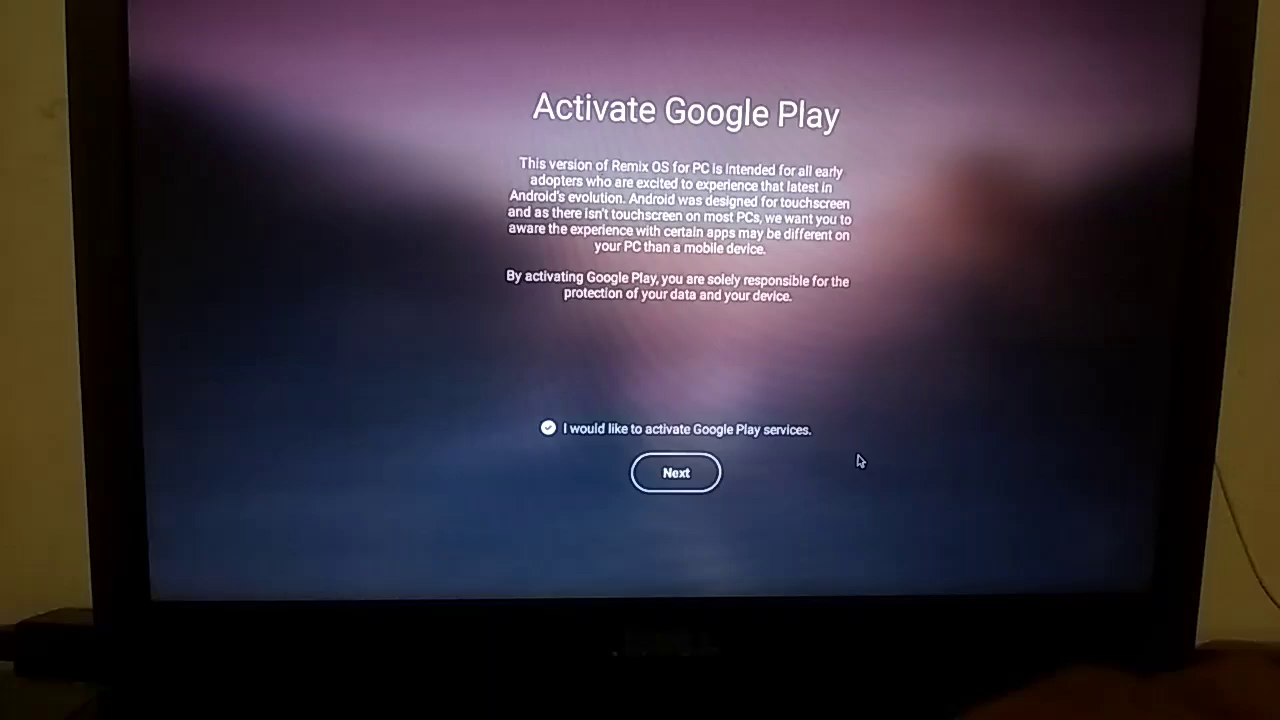
mouse_move(672, 502)
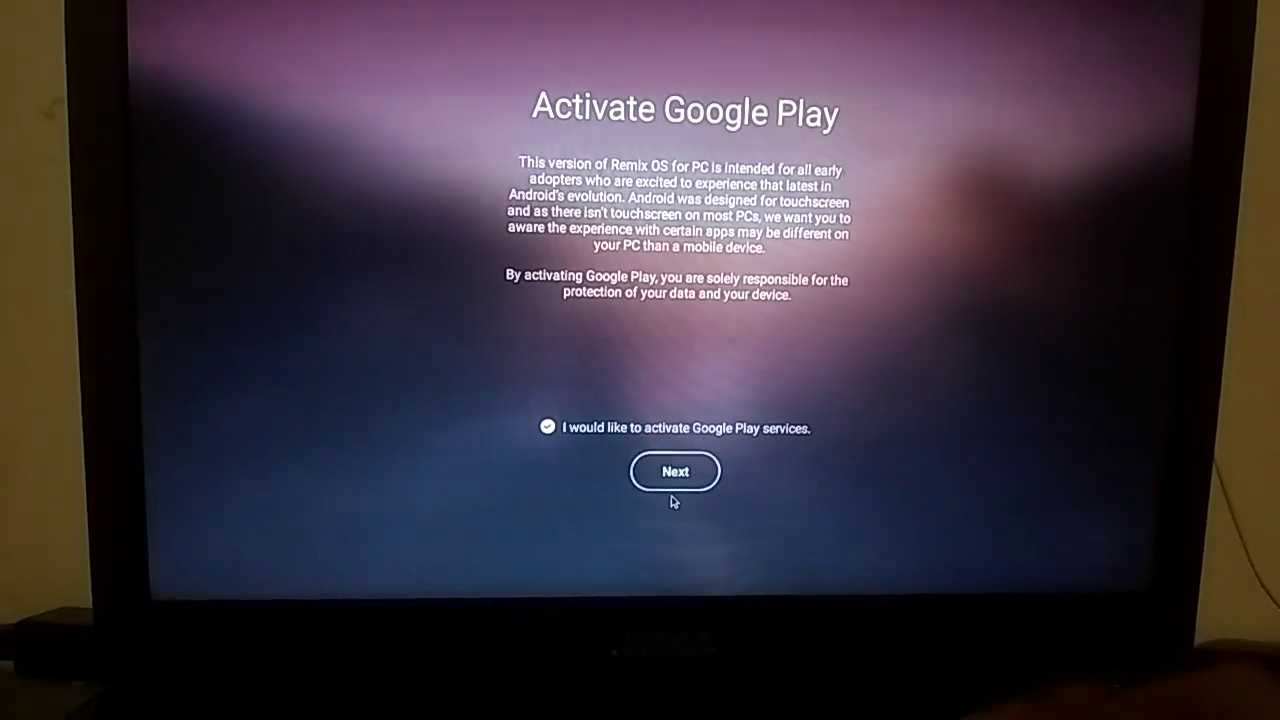
left_click(674, 472)
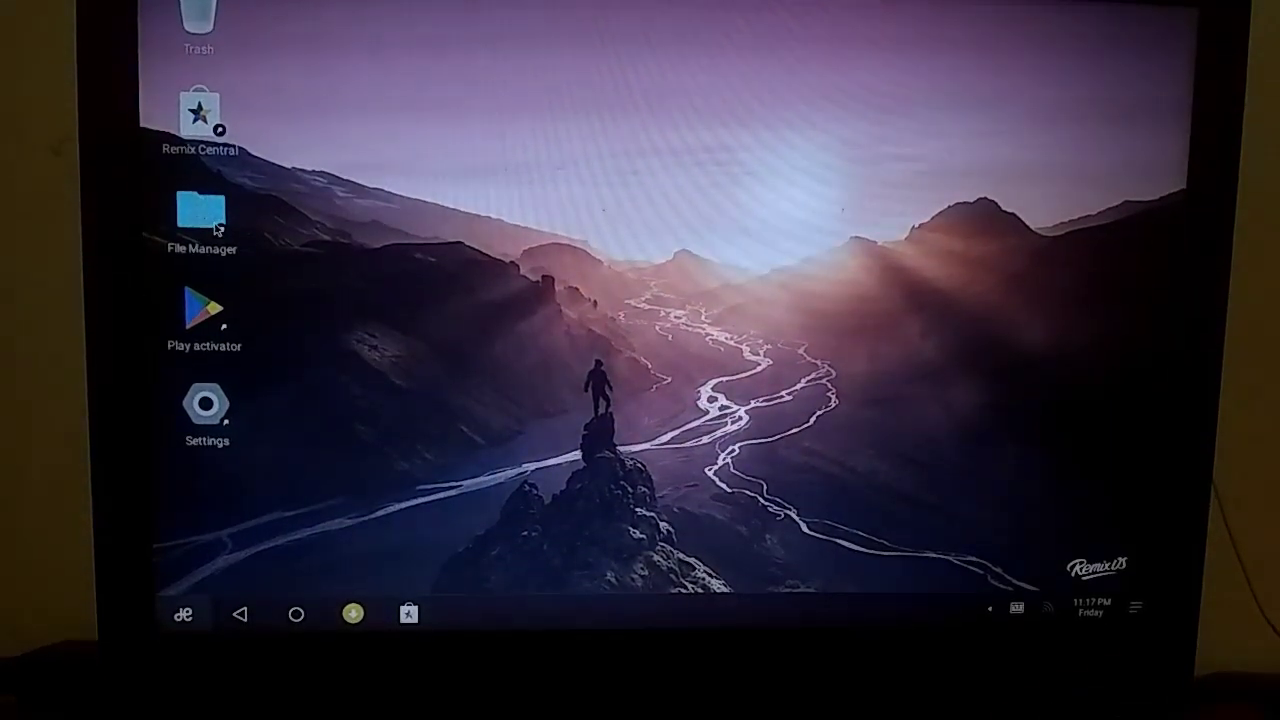
Browse My Remix > Download > game apk and install the dead-trigger-mod APK
double_click(200, 212)
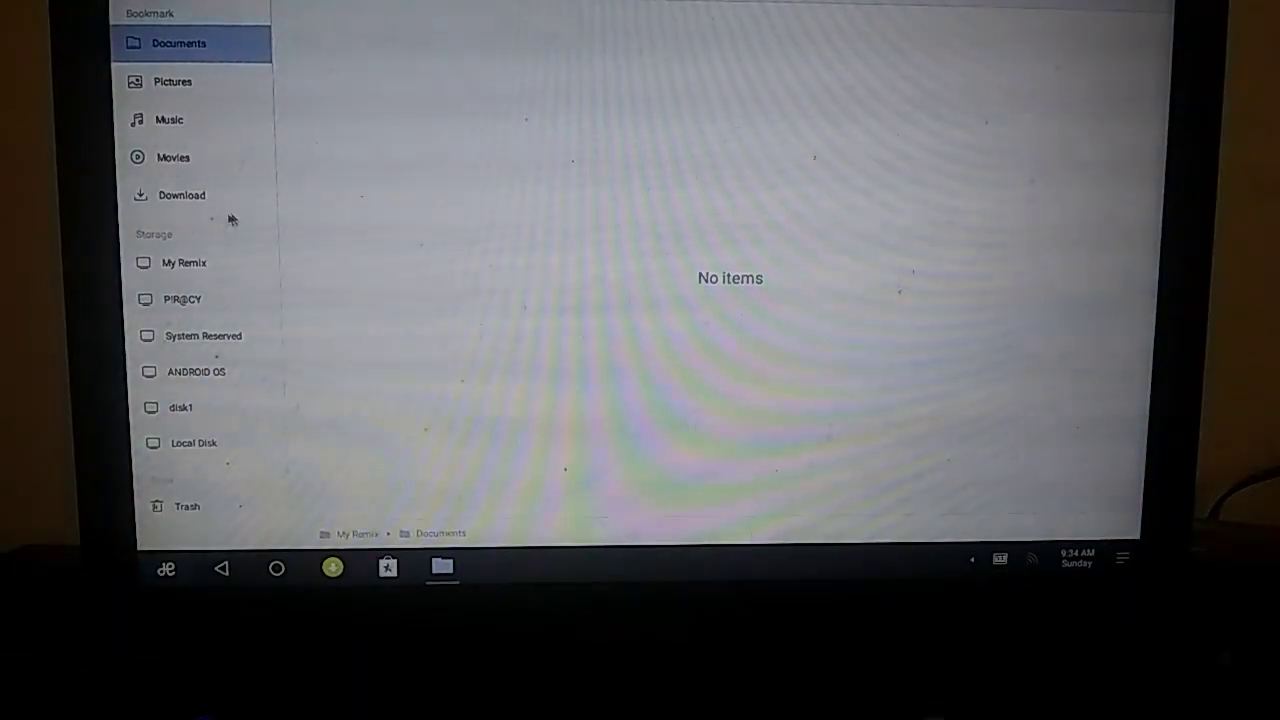
mouse_move(210, 270)
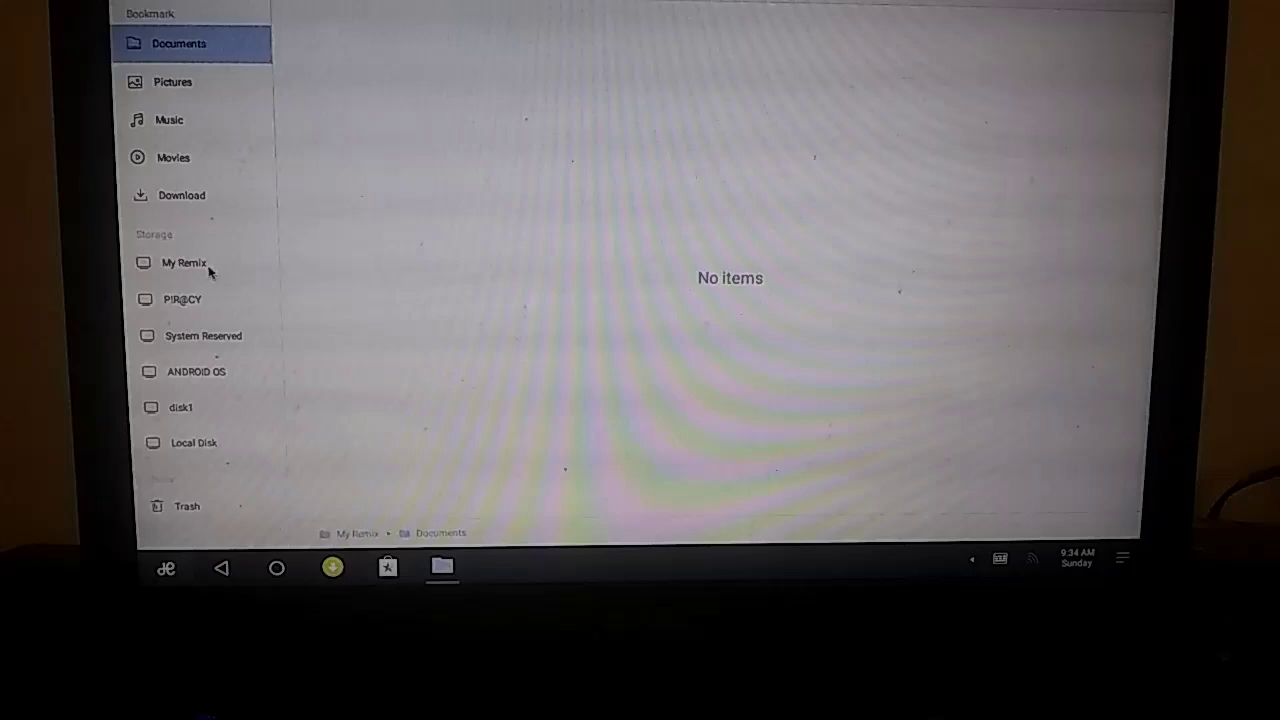
left_click(184, 262)
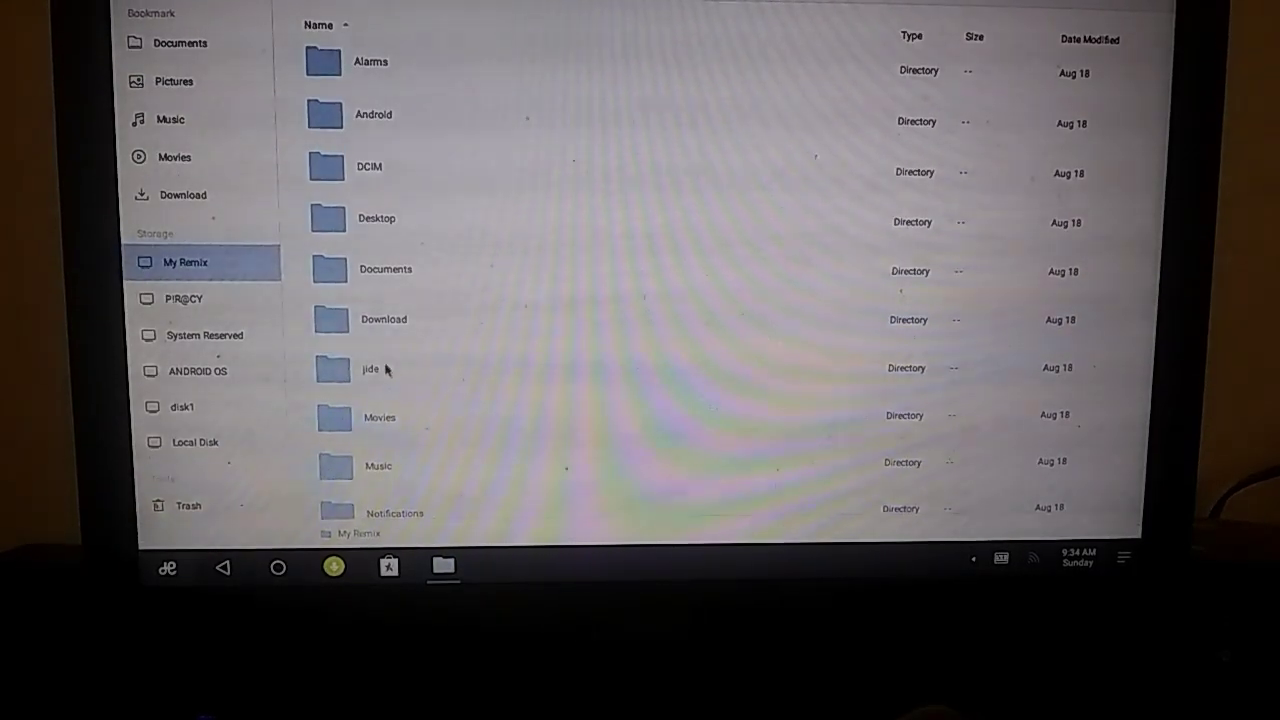
double_click(384, 320)
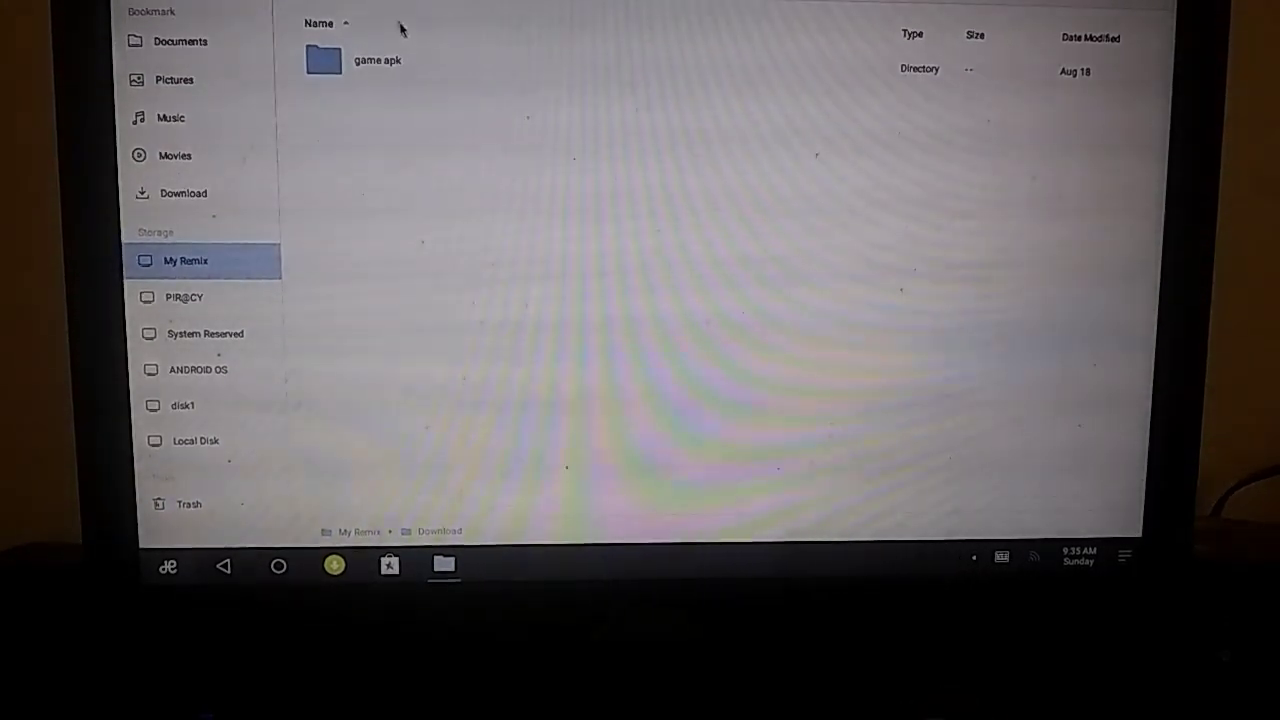
left_click(376, 60)
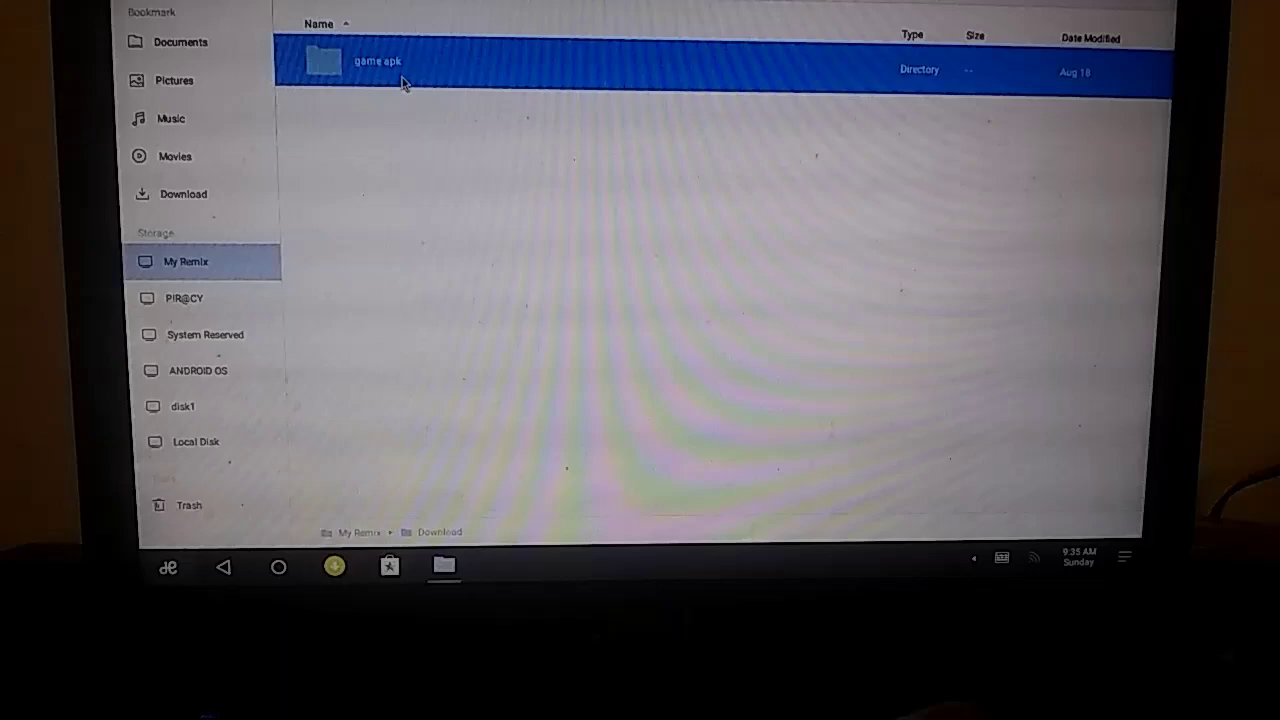
double_click(378, 60)
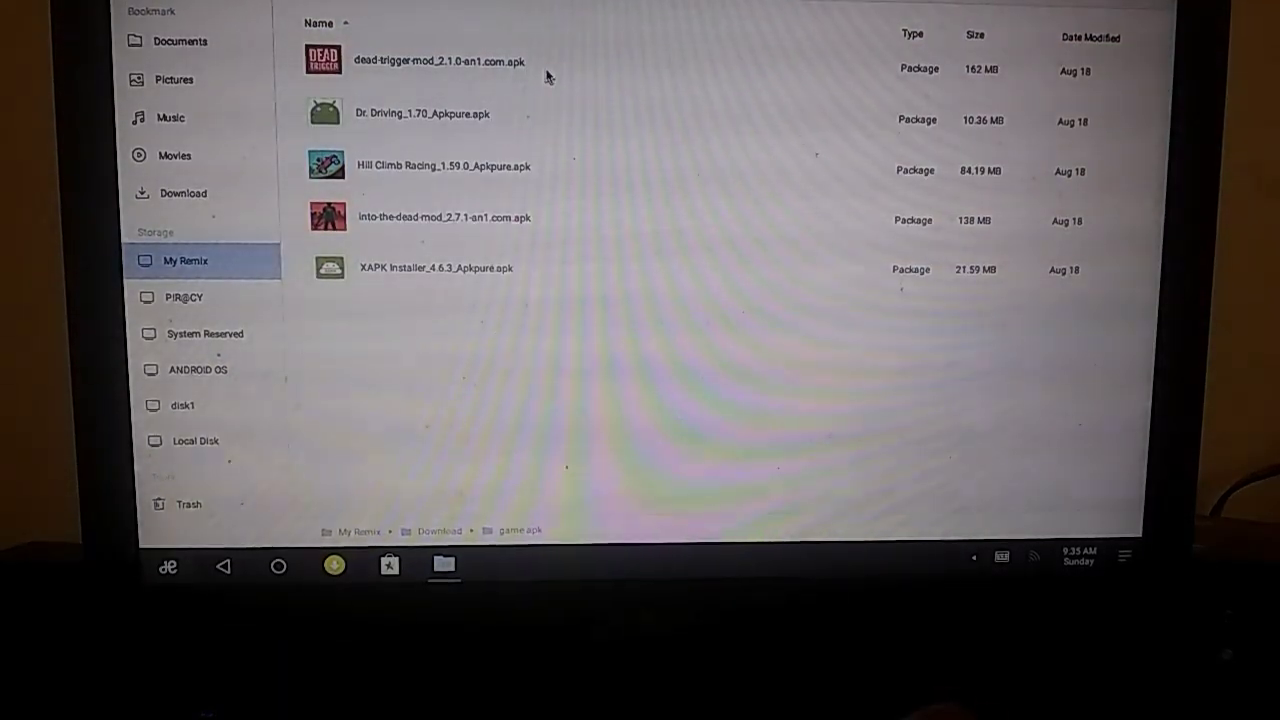
left_click(440, 60)
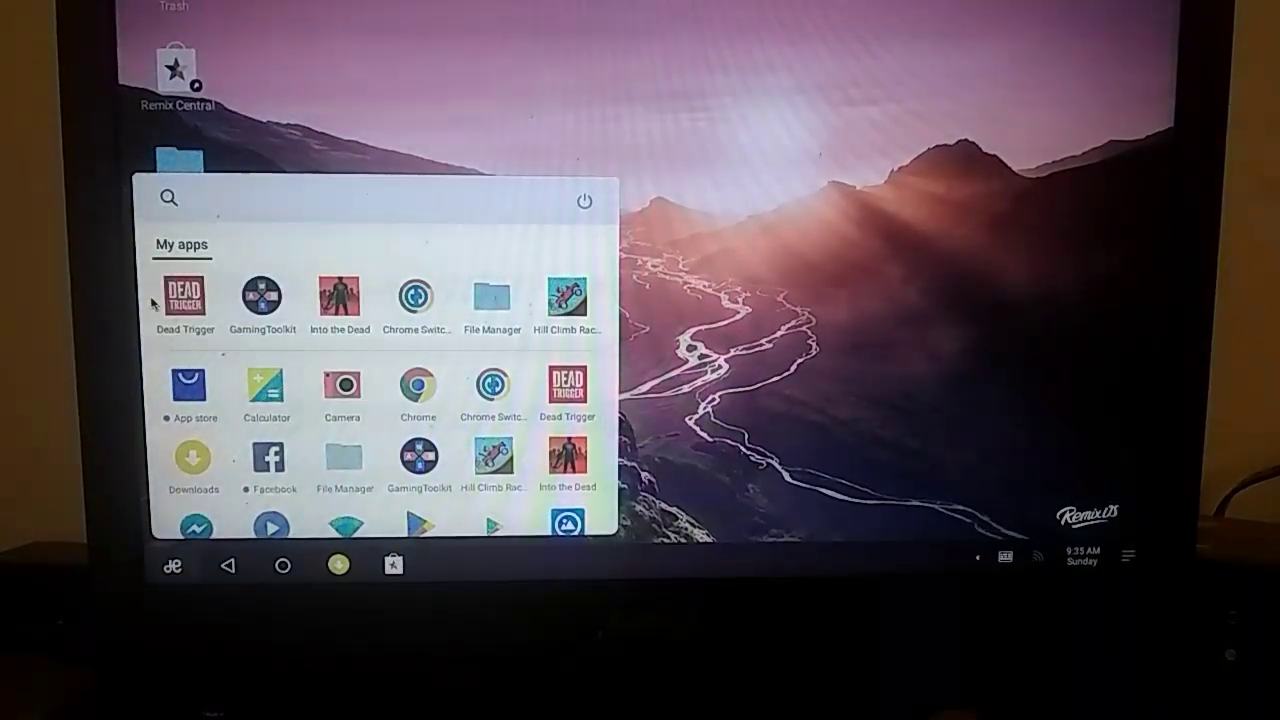
Launch Dead Trigger from My apps to reach the Day 1 'Accidents happen' briefing
left_click(184, 296)
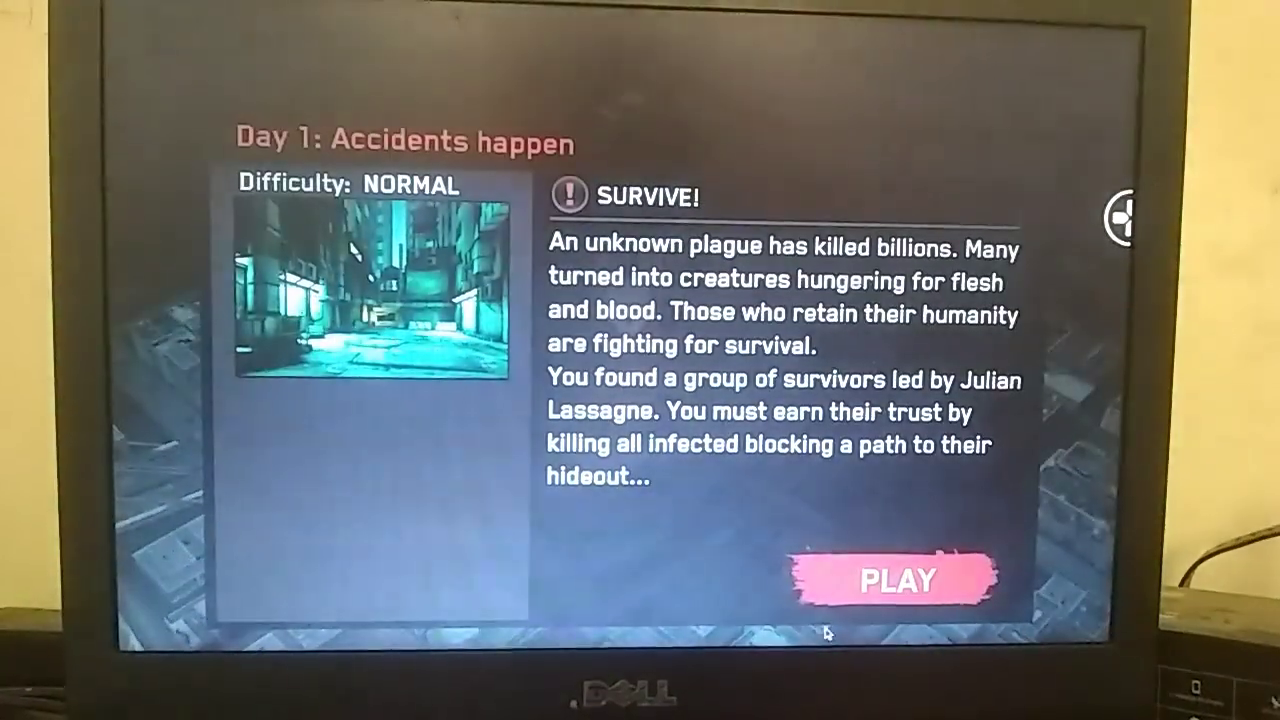
Start the Day 1 mission and resume from the Game Paused bar into tunnel gameplay
left_click(896, 580)
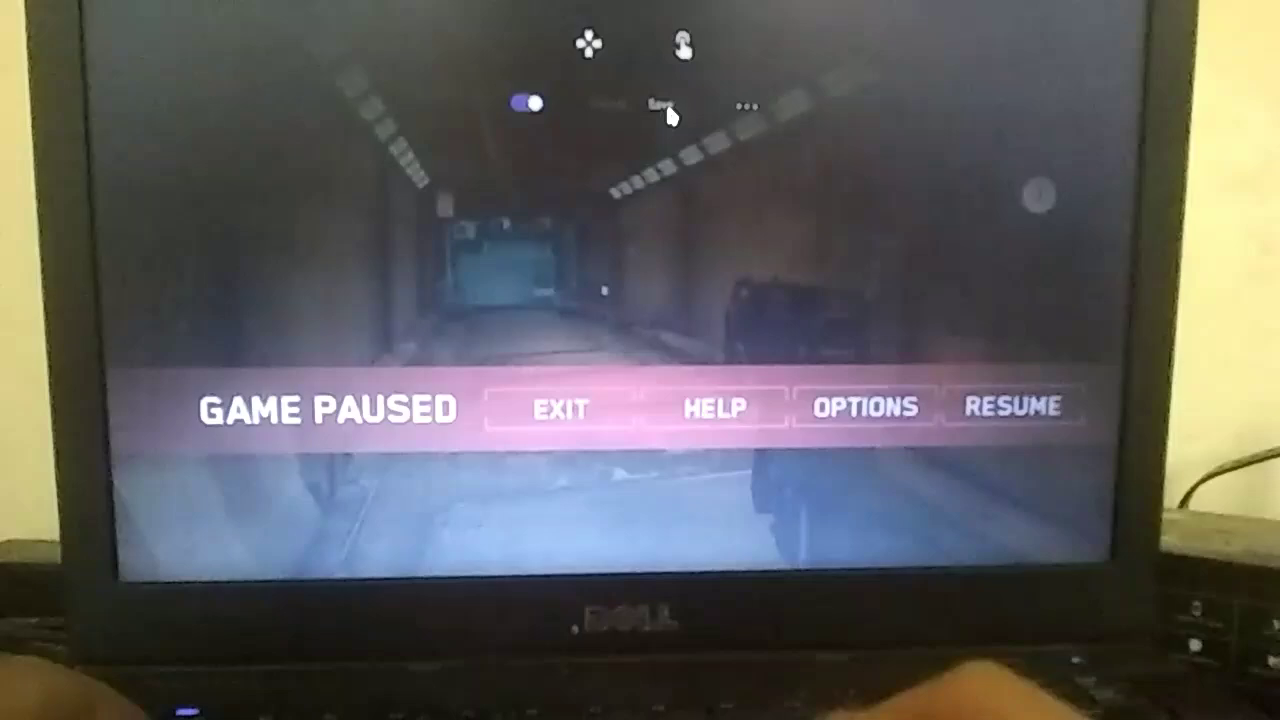
left_click(1012, 408)
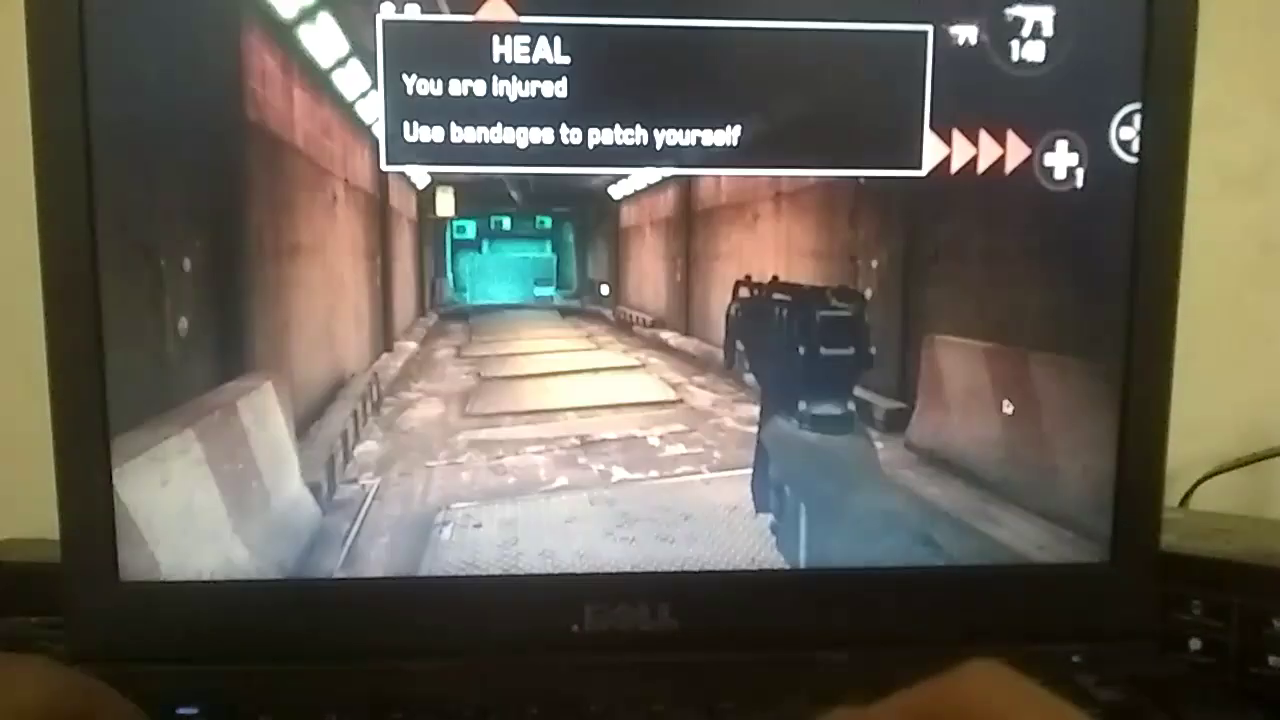